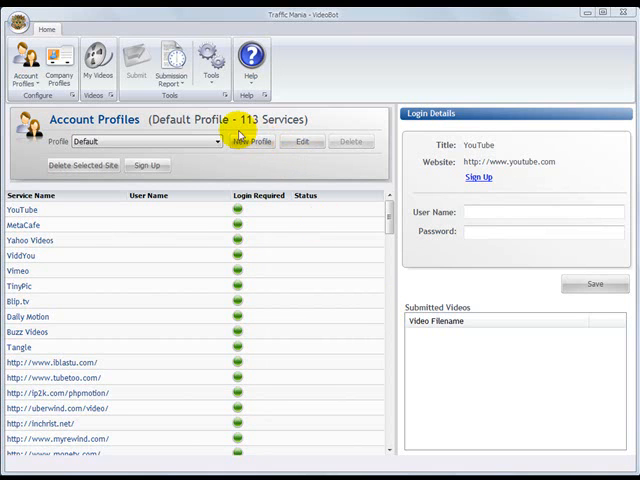
{"action": "mouse_move", "coordinate": [332, 122]}
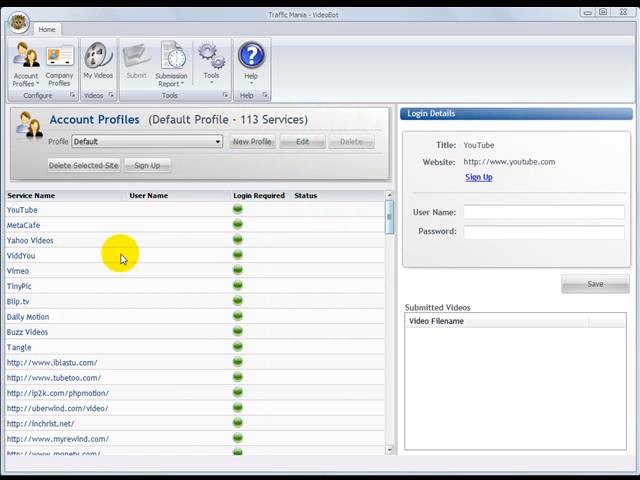
Step: Scroll the profiles list and open the Traffic Is King company profile details
{"action": "scroll", "scroll_direction": "down", "scroll_amount": 3}
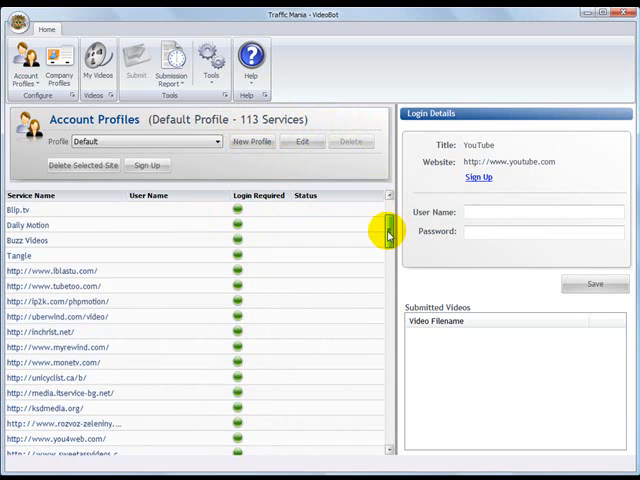
{"action": "scroll", "scroll_direction": "down", "scroll_amount": 3}
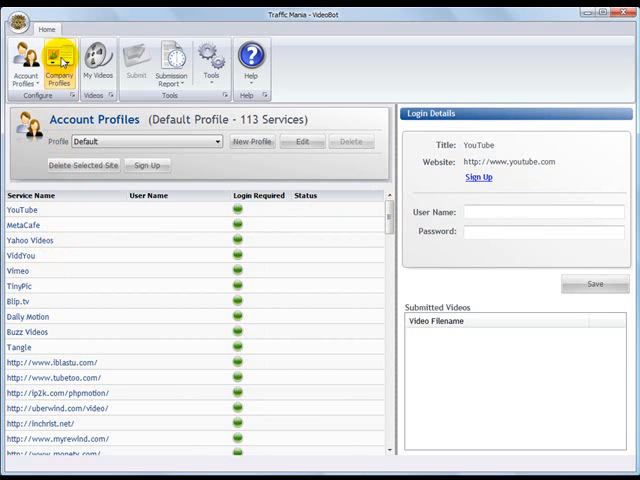
{"action": "left_click", "coordinate": [58, 60]}
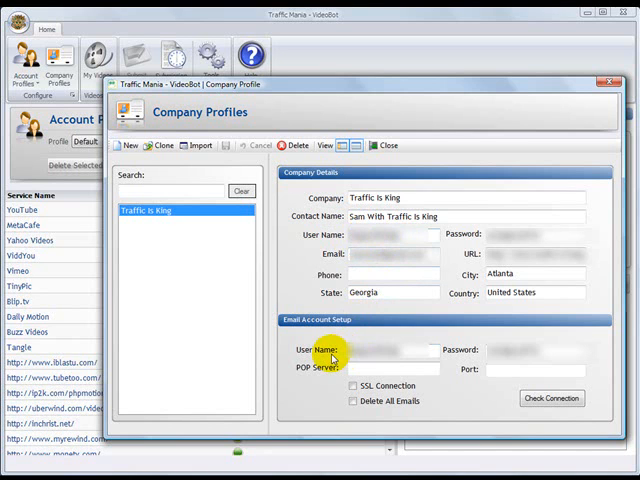
{"action": "mouse_move", "coordinate": [580, 105]}
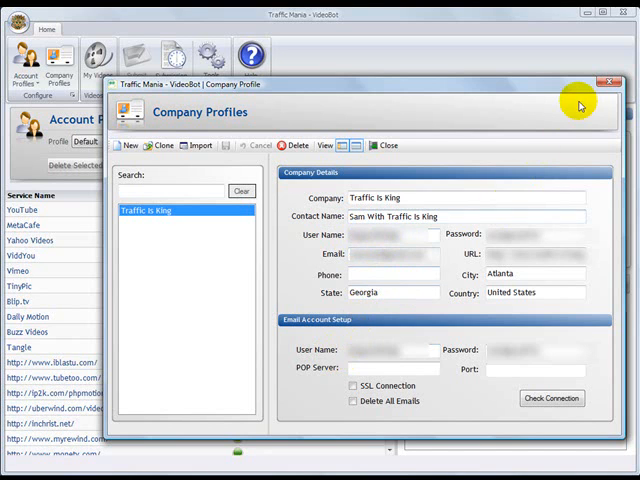
{"action": "mouse_move", "coordinate": [601, 95]}
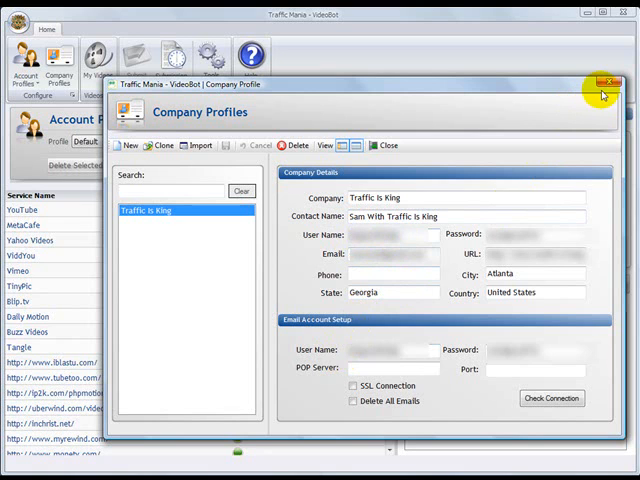
{"action": "mouse_move", "coordinate": [605, 95]}
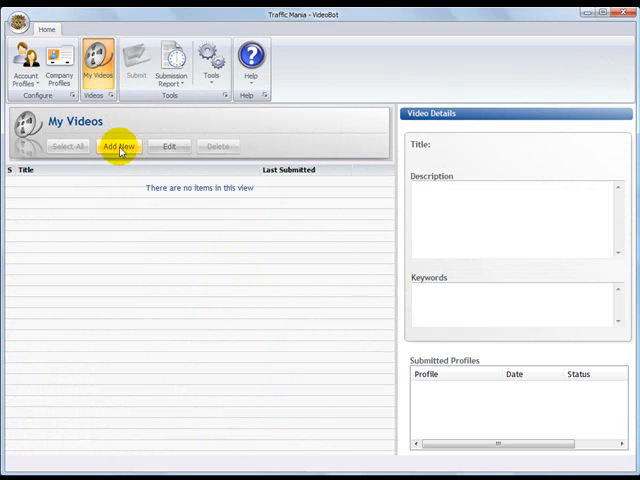
Step: Start a new video and pick lavalinx.wmv in the file browser
{"action": "left_click", "coordinate": [119, 146]}
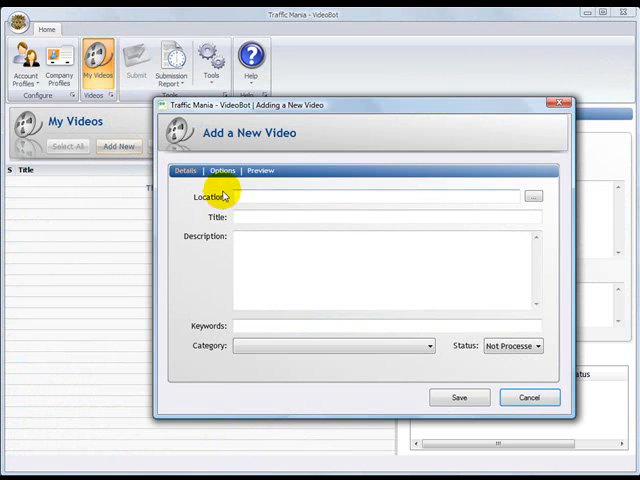
{"action": "mouse_move", "coordinate": [536, 195]}
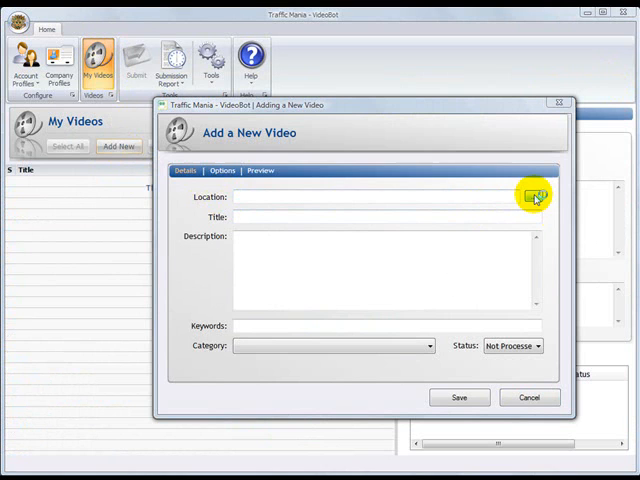
{"action": "left_click", "coordinate": [533, 196]}
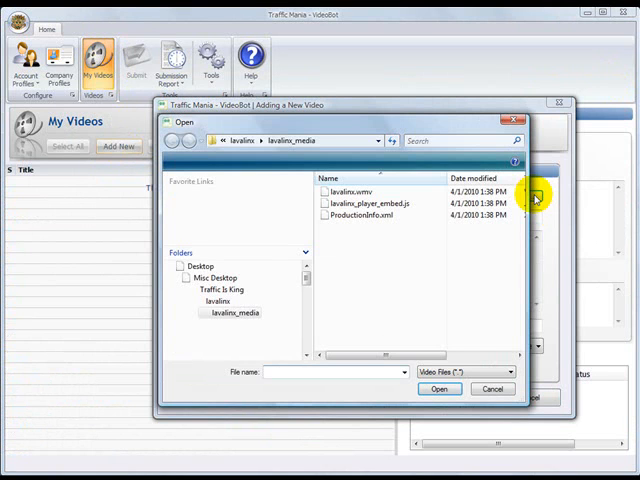
{"action": "left_click", "coordinate": [345, 191]}
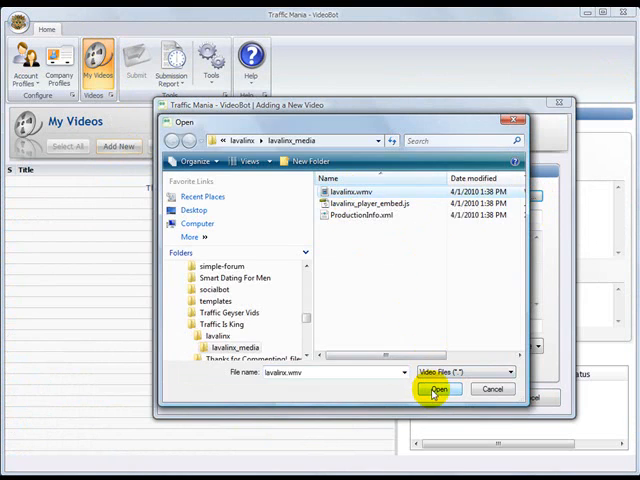
Step: Confirm lavalinx.wmv so its path fills the Location field
{"action": "left_click", "coordinate": [446, 389]}
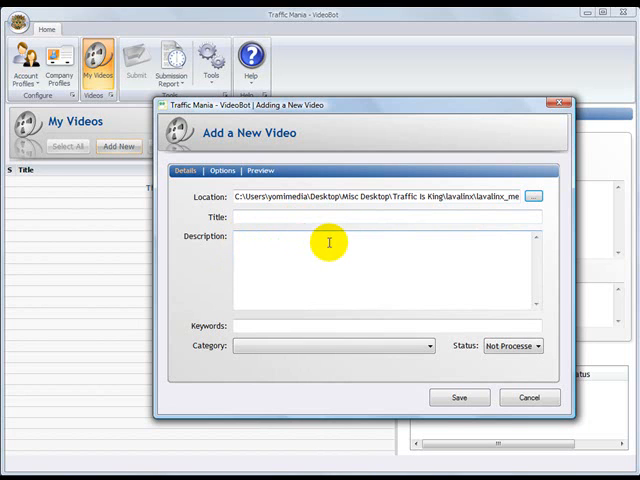
{"action": "mouse_move", "coordinate": [278, 242]}
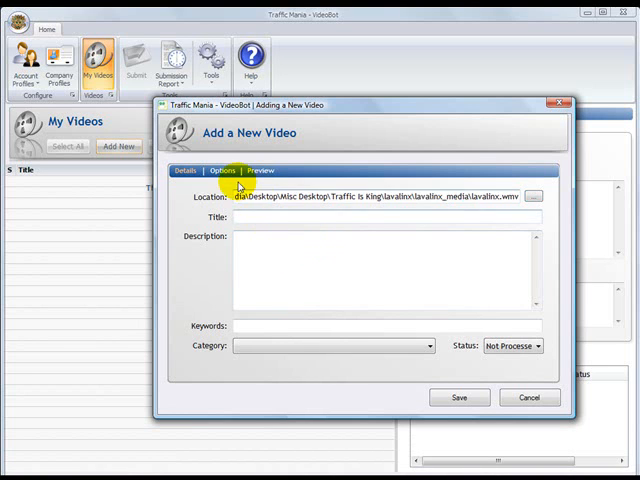
Step: View the rotating title and description Options, then preview the lavalinx video
{"action": "left_click", "coordinate": [222, 170]}
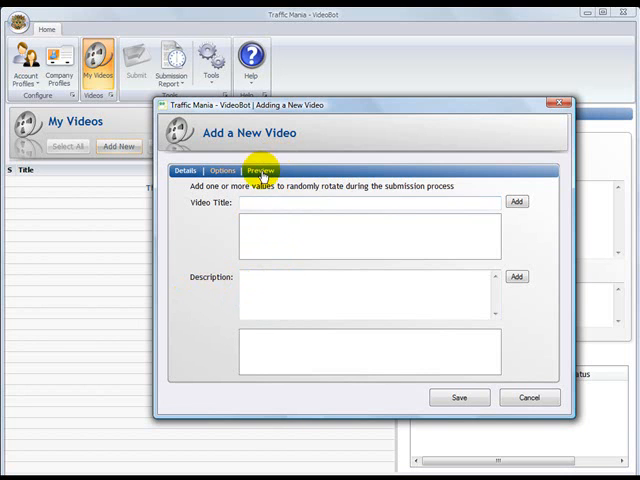
{"action": "left_click", "coordinate": [261, 170]}
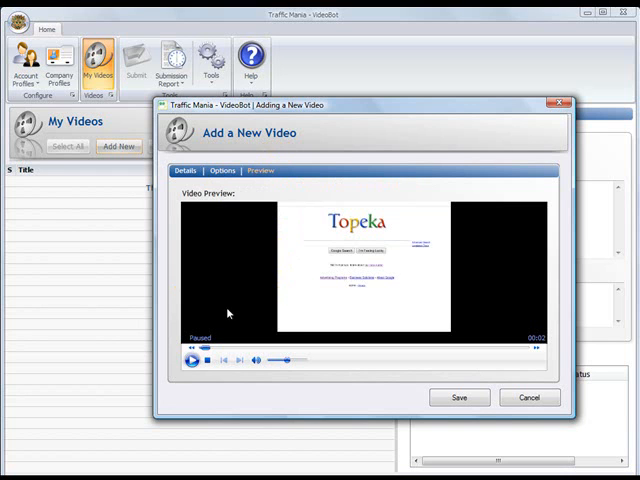
{"action": "left_click", "coordinate": [186, 170]}
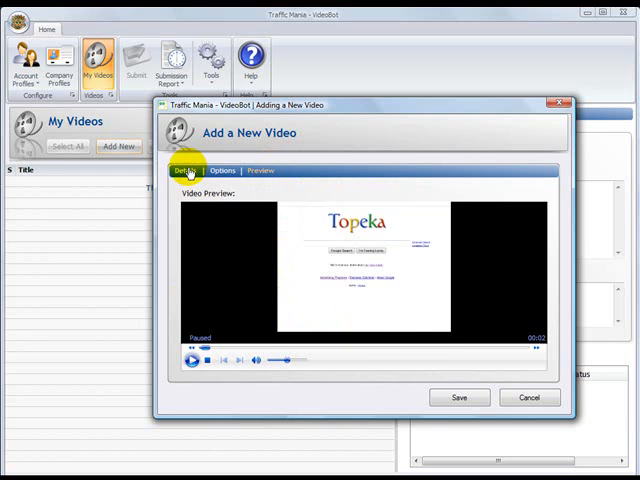
Step: Return to Details, browse the Category dropdown, and cancel the new-video form
{"action": "left_click", "coordinate": [184, 170]}
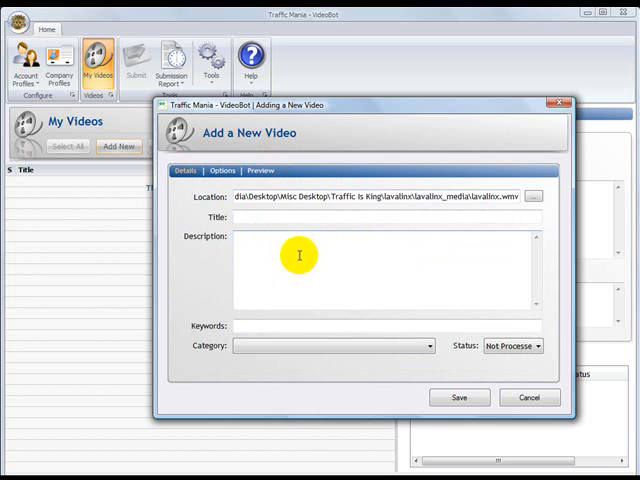
{"action": "mouse_move", "coordinate": [314, 248]}
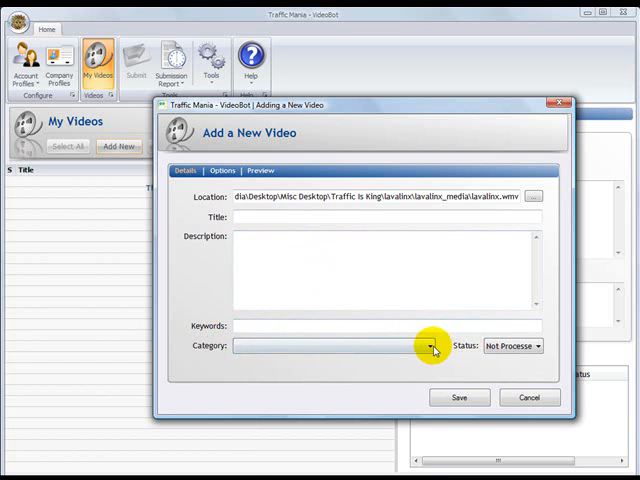
{"action": "left_click", "coordinate": [428, 346]}
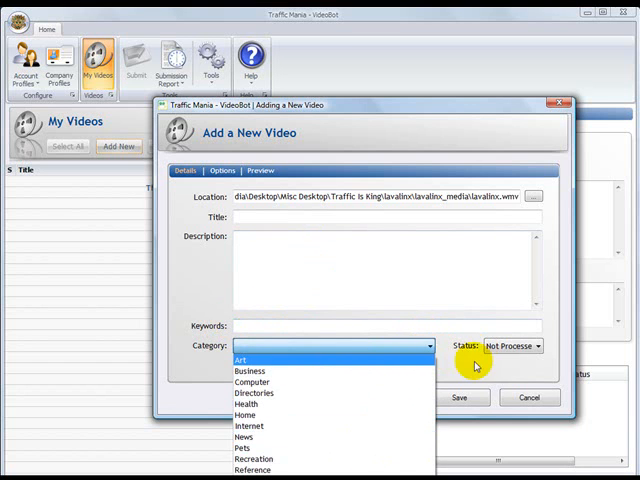
{"action": "left_click", "coordinate": [529, 397]}
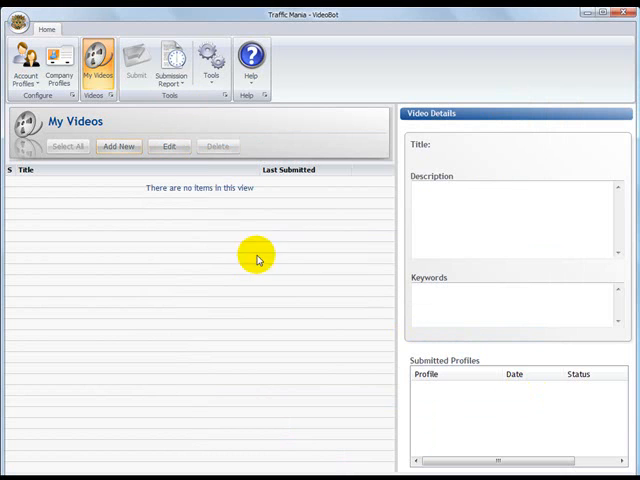
{"action": "mouse_move", "coordinate": [110, 178]}
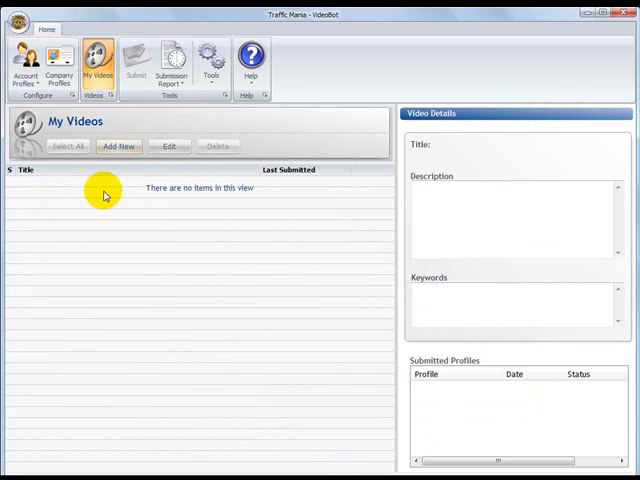
{"action": "mouse_move", "coordinate": [136, 60]}
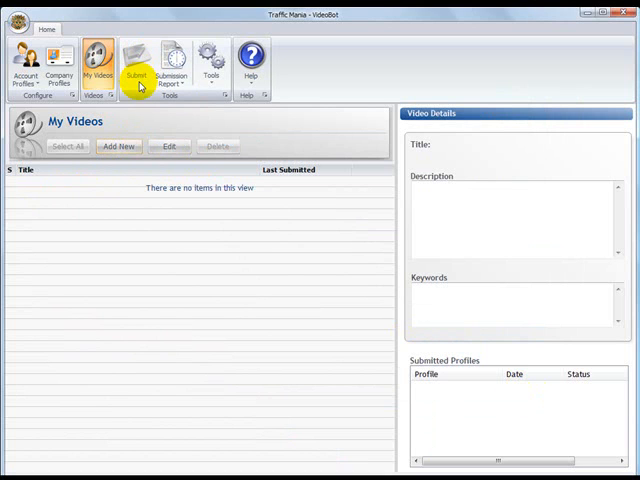
{"action": "mouse_move", "coordinate": [172, 60]}
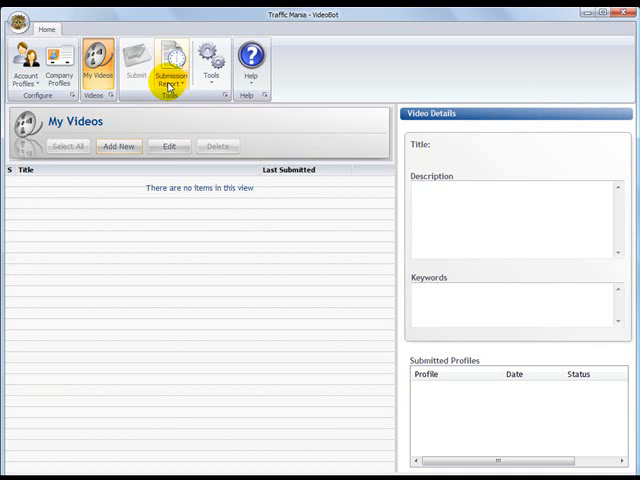